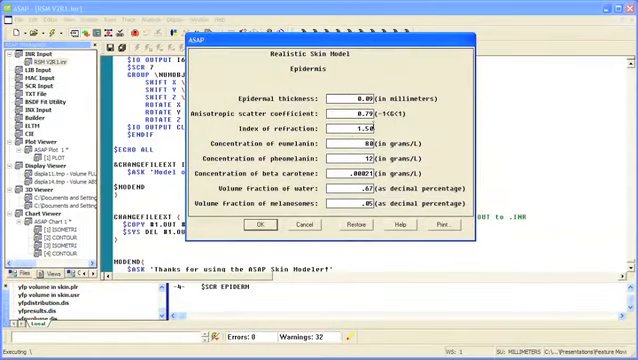
Step: Accept the Epidermis and Dermis layer parameter dialogs to reach the Model Creation prompt
{"action": "left_click", "coordinate": [256, 228]}
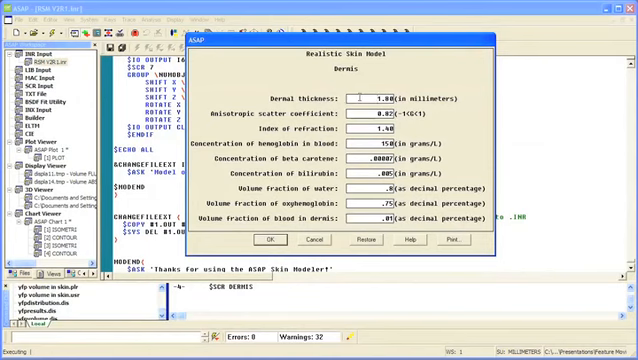
{"action": "left_click", "coordinate": [268, 240]}
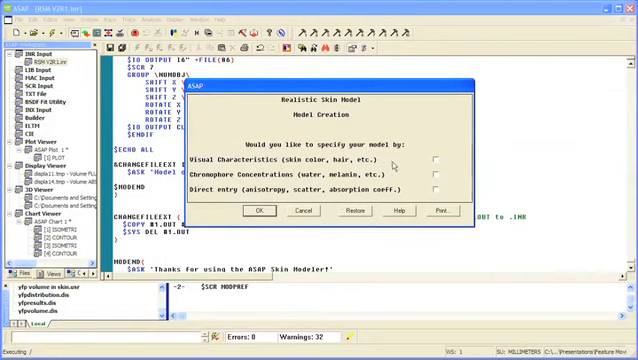
Step: Choose the specification method and confirm the selected skin layers, reaching Trace Options
{"action": "left_click", "coordinate": [260, 210]}
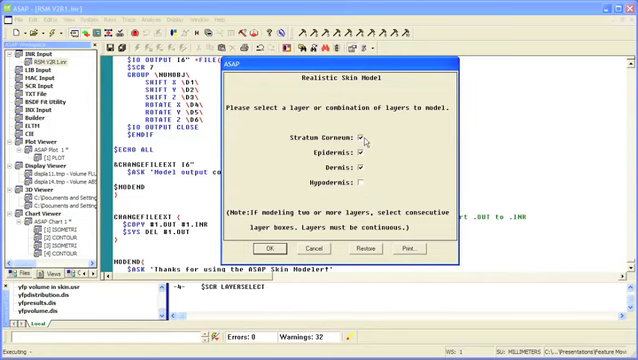
{"action": "left_click", "coordinate": [262, 248]}
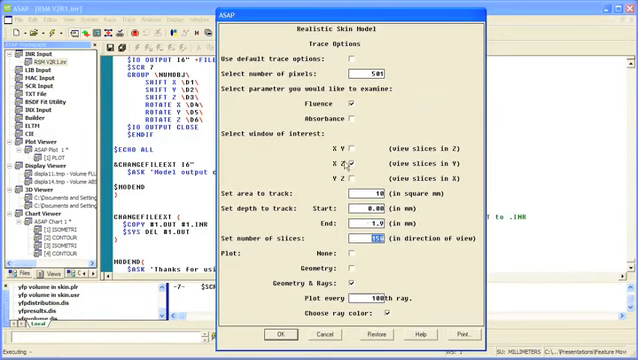
Step: Accept the Trace Options and Analytic Preferences, launching the Slab Tissue Model Builder
{"action": "left_click", "coordinate": [276, 336]}
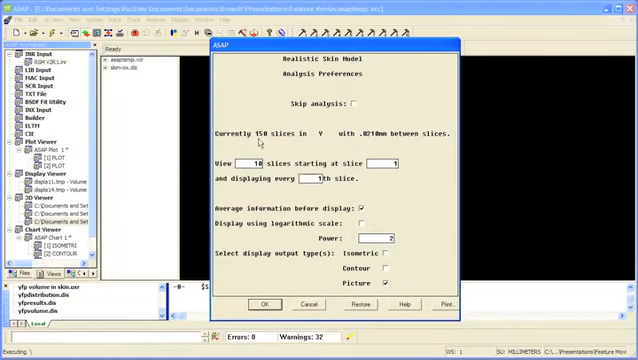
{"action": "left_click", "coordinate": [264, 304]}
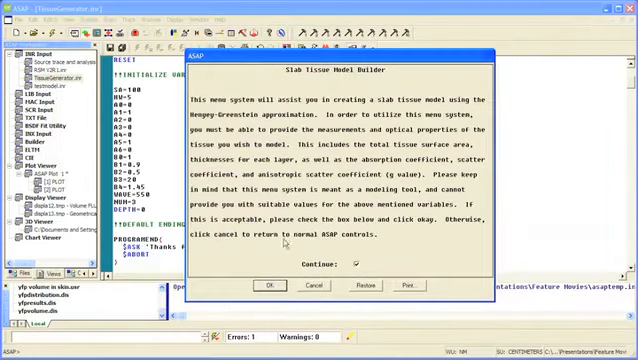
Step: Accept the slab geometry, wavelength and sample options and run the trace to the ASAP Chart result
{"action": "left_click", "coordinate": [268, 284]}
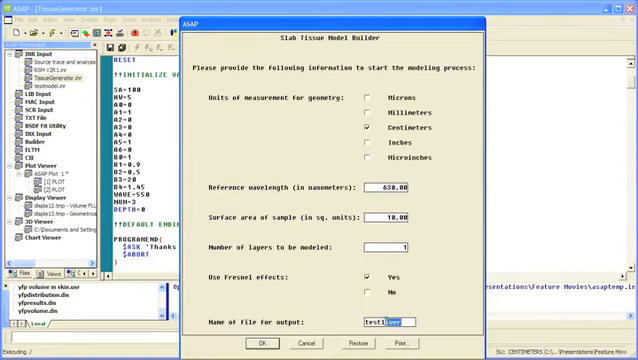
{"action": "left_click", "coordinate": [258, 344]}
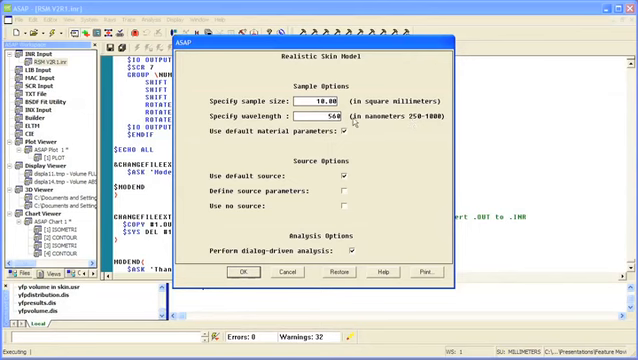
{"action": "left_click", "coordinate": [240, 272]}
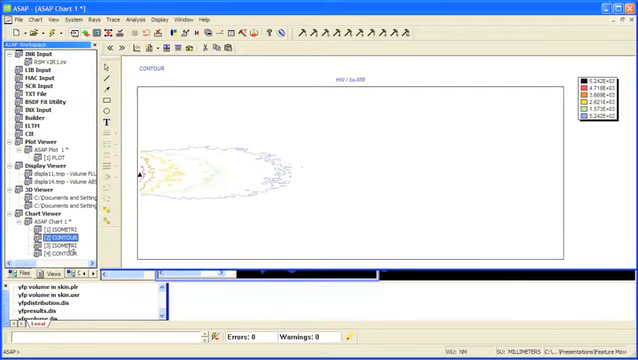